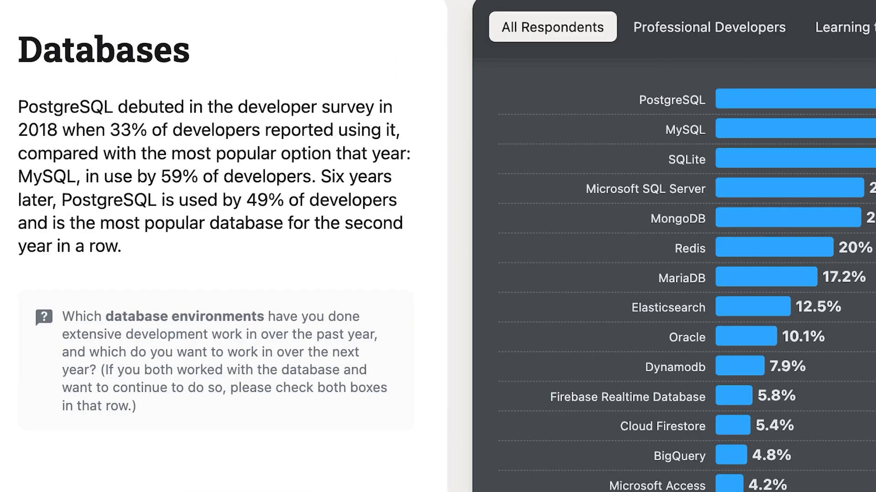
Step: Launch DuckDB and attach the Postgres database read-only as pg
drag(66, 199, 394, 199)
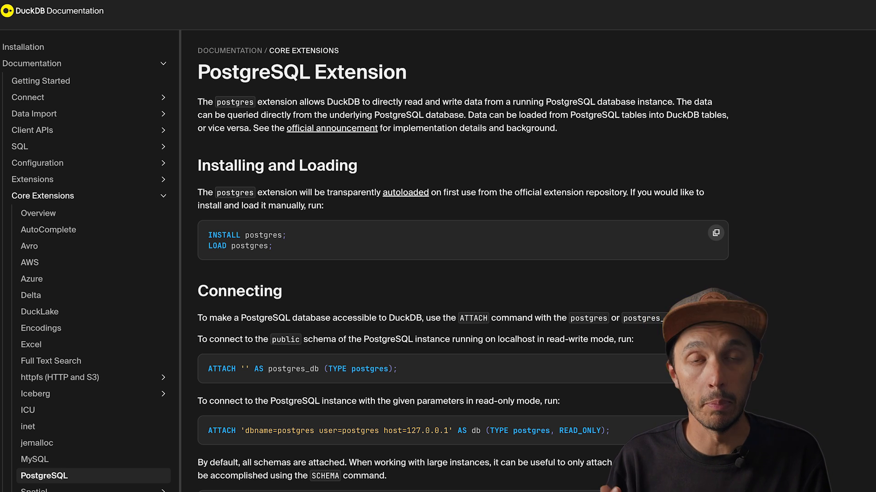
click(33, 130)
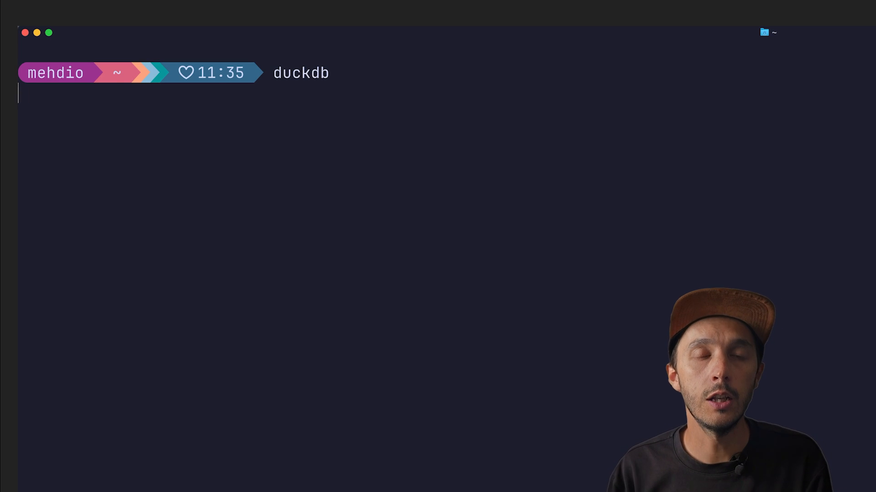
key(Return)
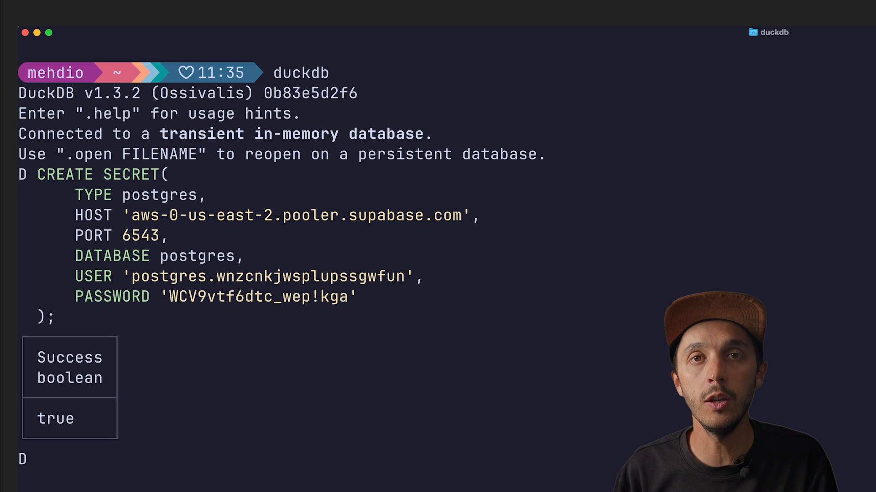
text(ATTACH '' AS pg (TYPE postgres, READ_ONLY);)
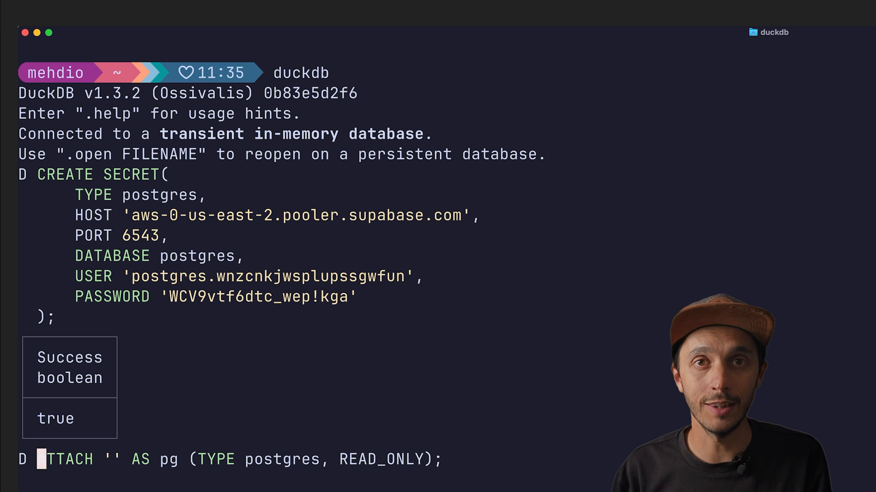
key(Return)
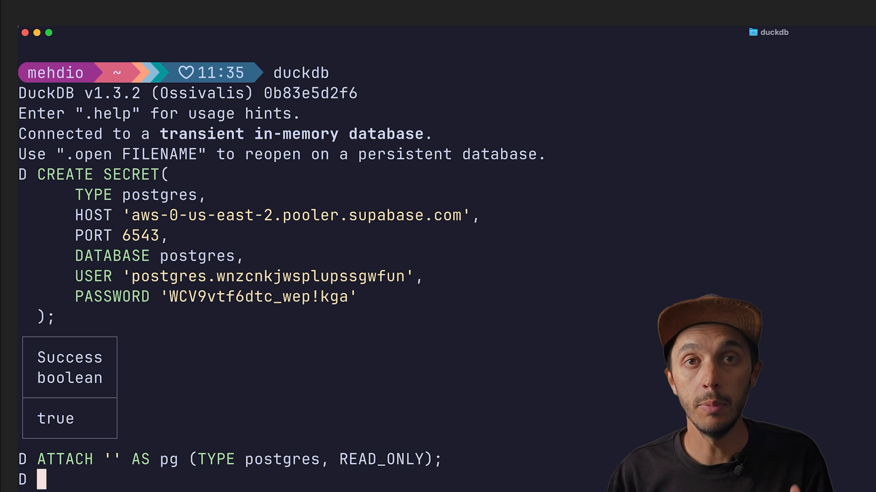
Step: Enter the query FROM pg.ducklake_column;
text(FROM)
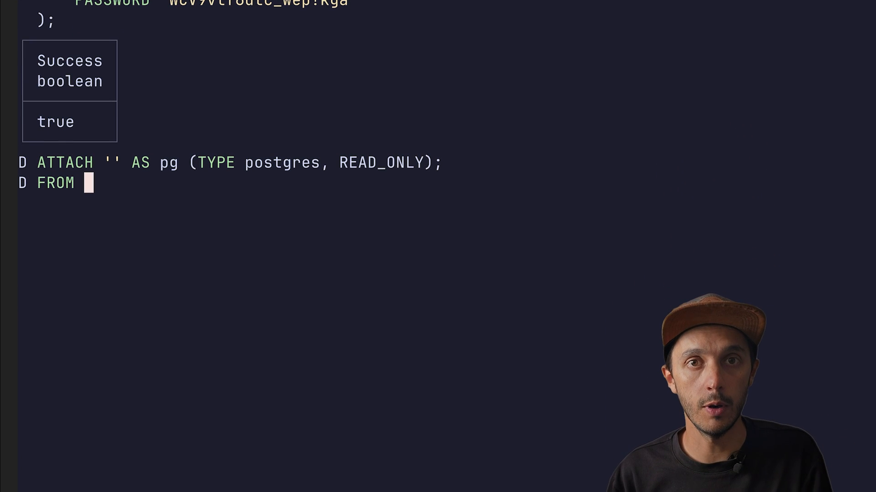
text(pg.)
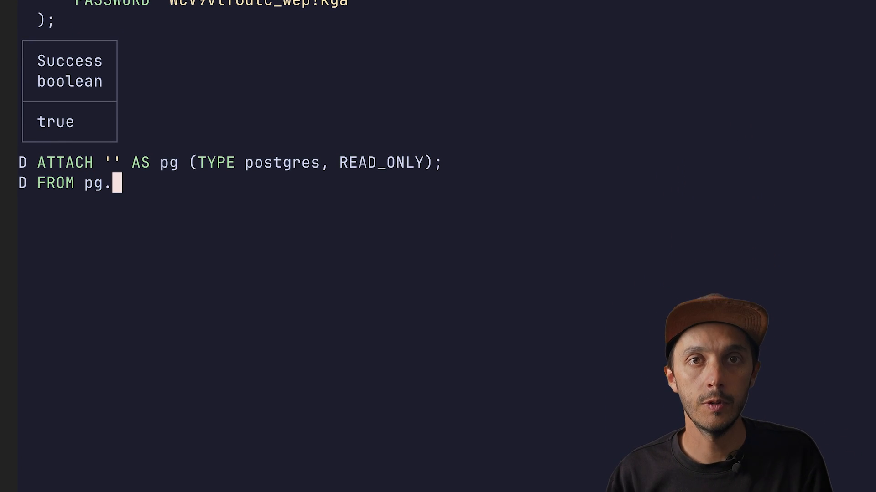
text(ducklake)
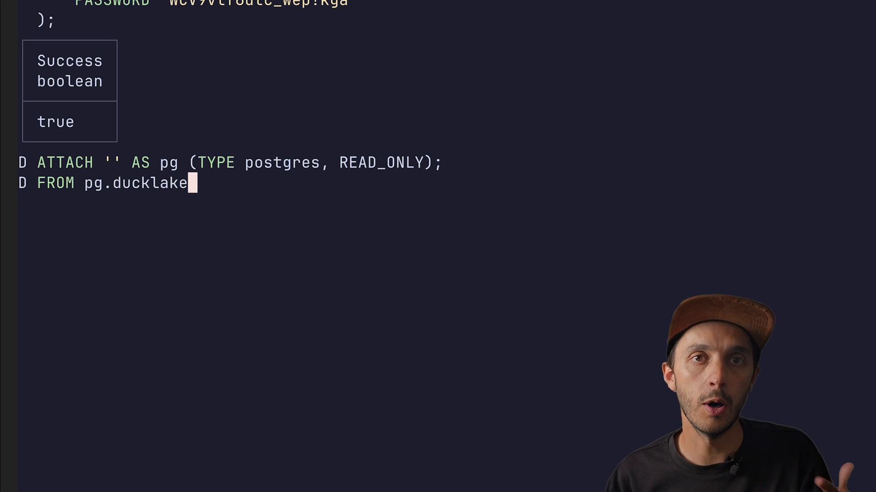
text(_colum)
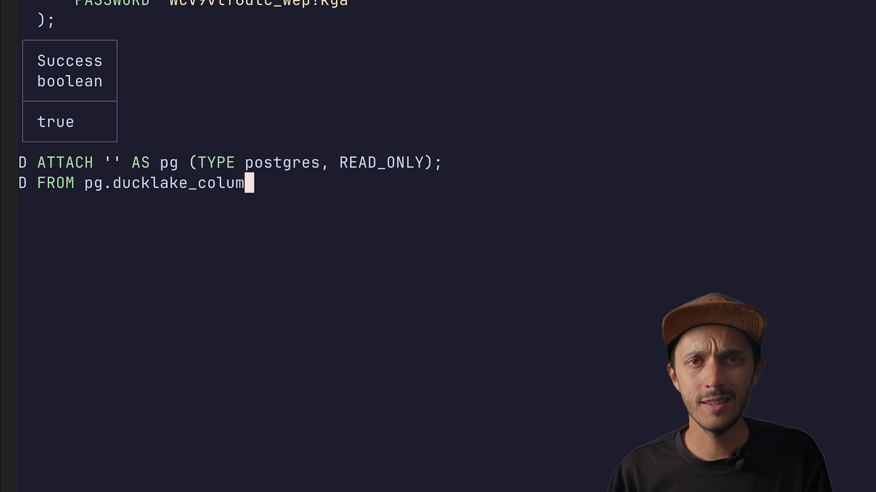
text(n;)
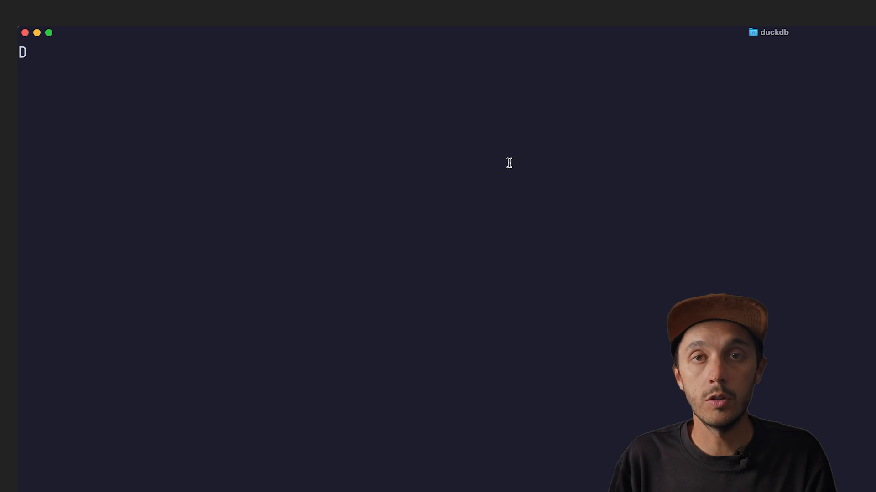
Step: Attach MotherDuck with ATTACH 'md:'; and begin CREATE TABLE my_db.ducklake_column AS
text(A)
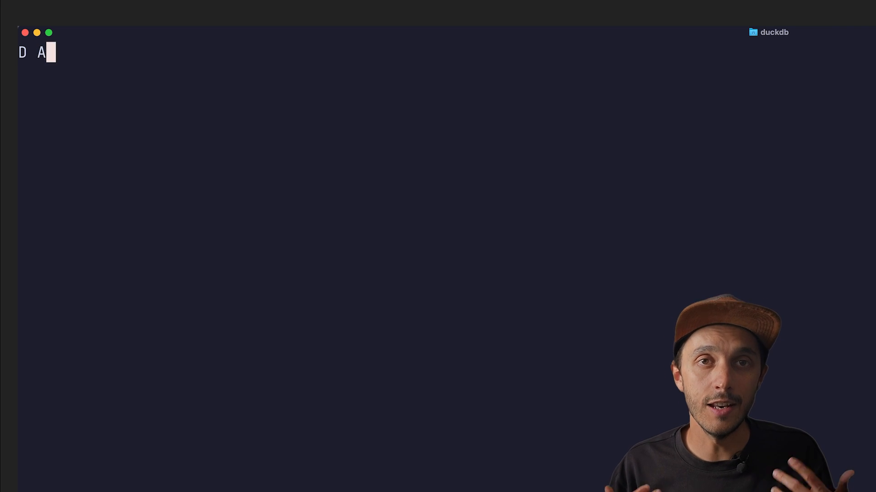
text(TTACH 'md:';)
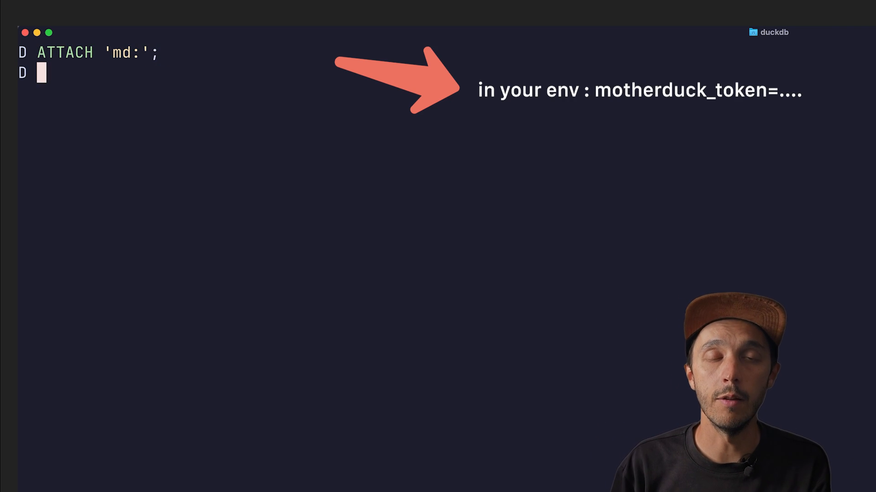
text(CREATE TABLE)
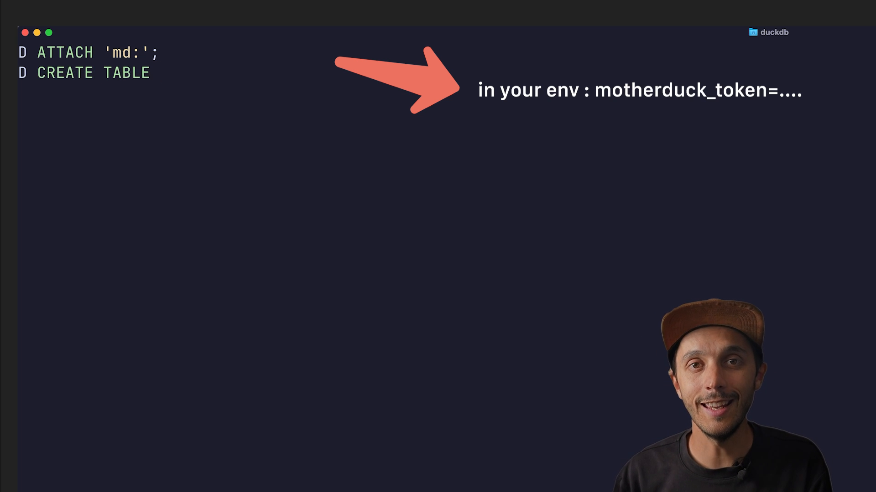
text(my_db.)
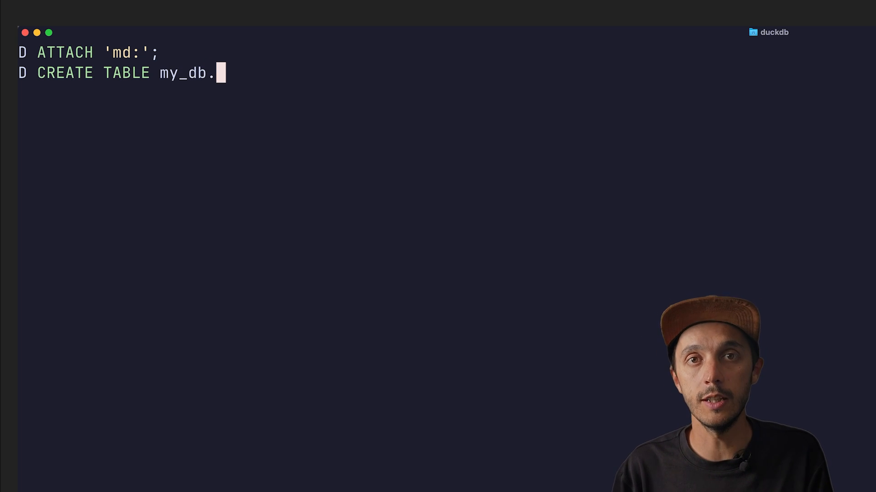
text(ducklake_column as)
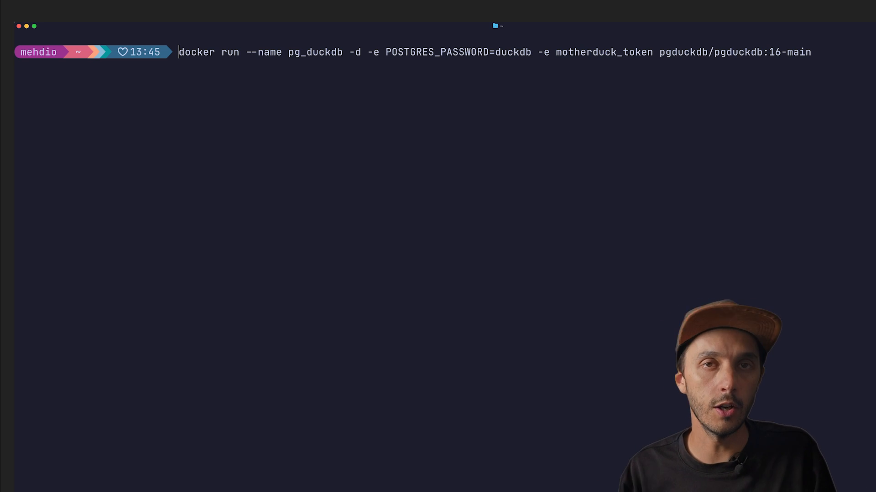
Step: In pg_duckdb psql, list relations and create orders(id, item, price NUMERIC(10,2)) USING duckdb
text(docker exec -it pg_duckdb psql)
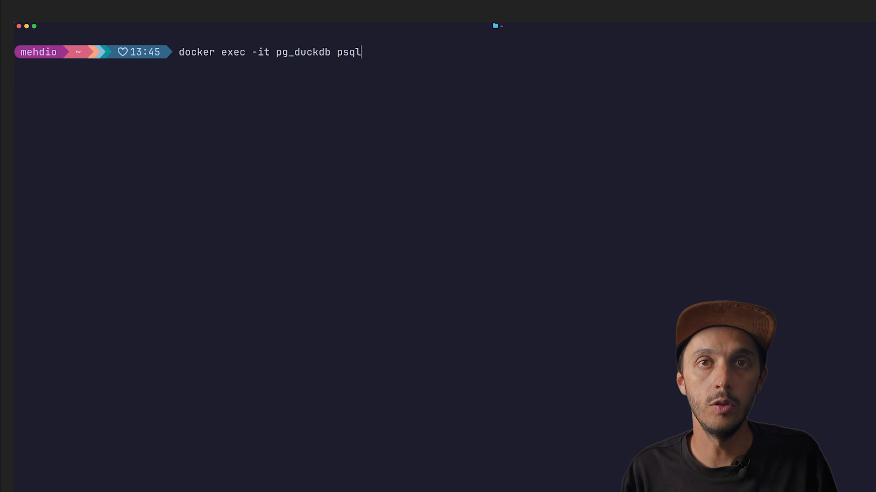
key(Return)
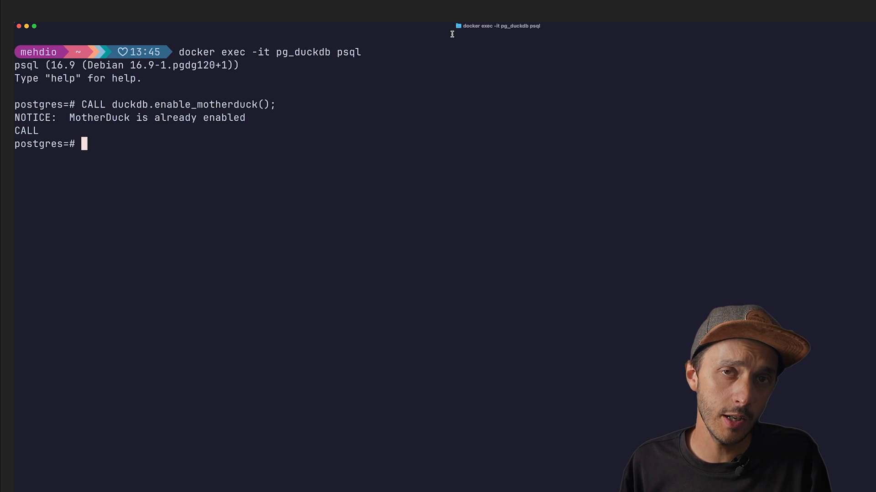
text(\d)
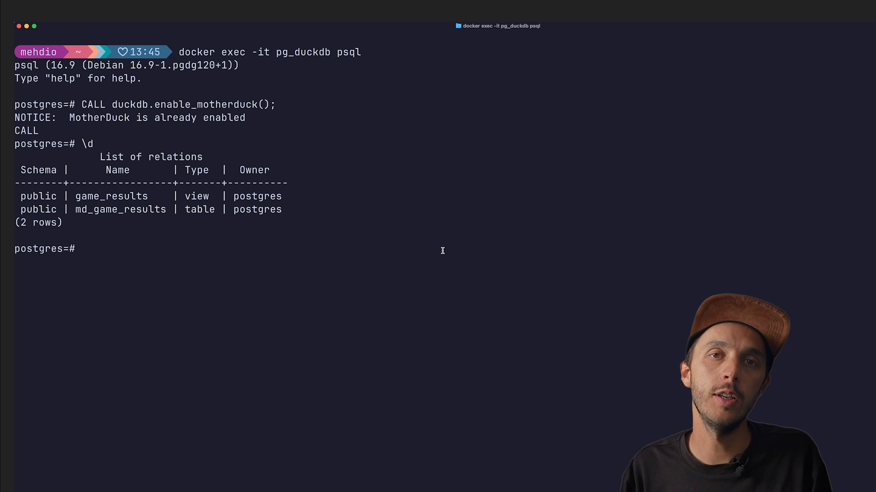
text(CREATE TABLE orders(id bigint, item text, price NUMERIC(10,2)) USING duckdb;)
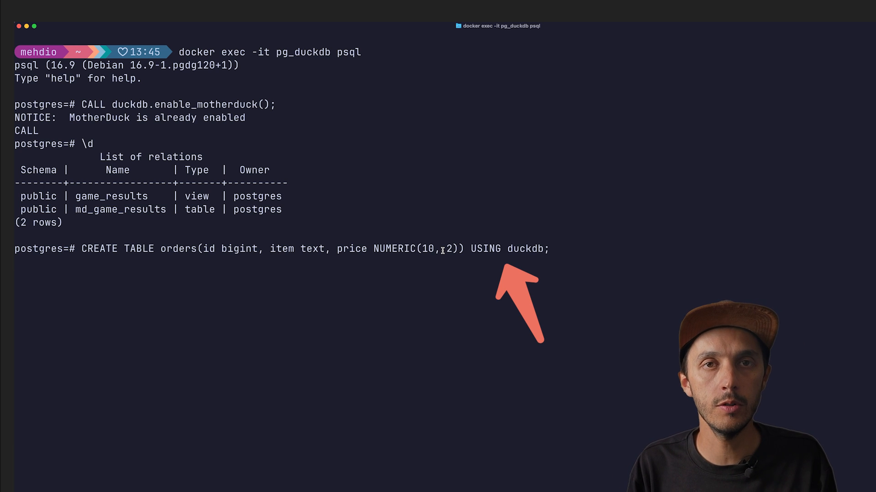
key(Return)
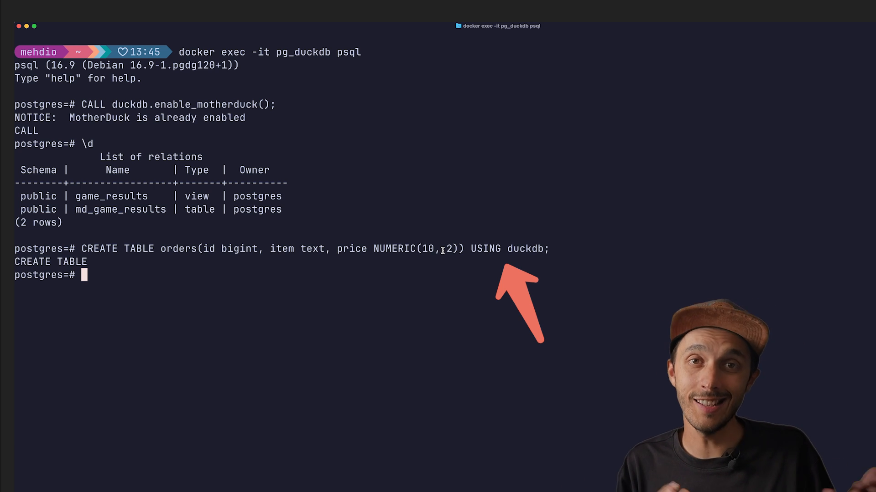